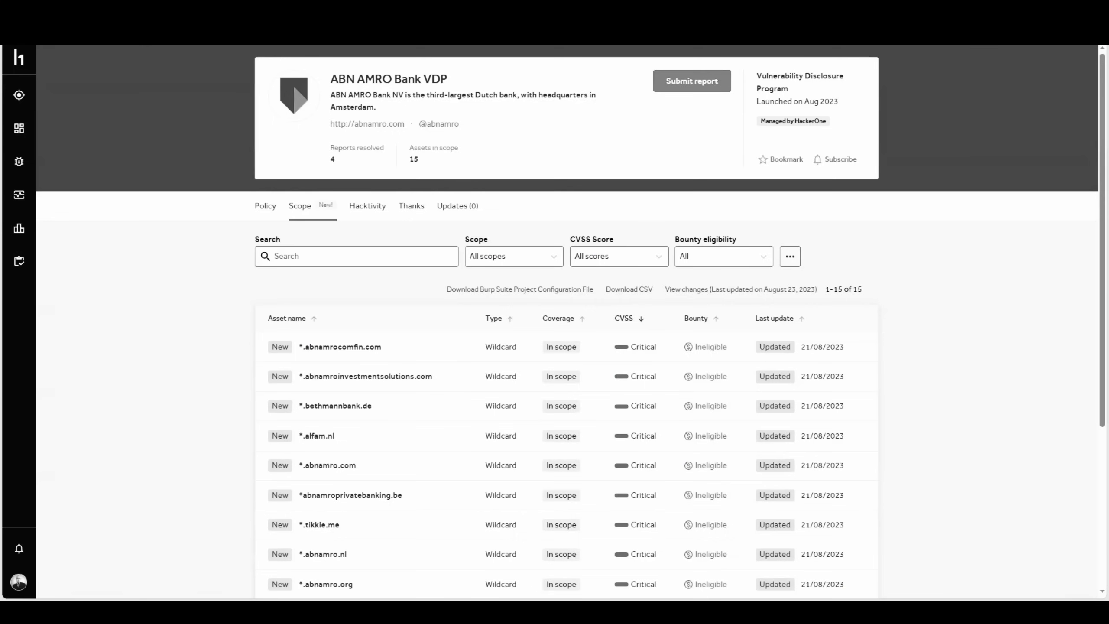
# Select abnamrocomfin.com in the scope list and copy it via the context menu.
pyautogui.doubleClick(370, 347)
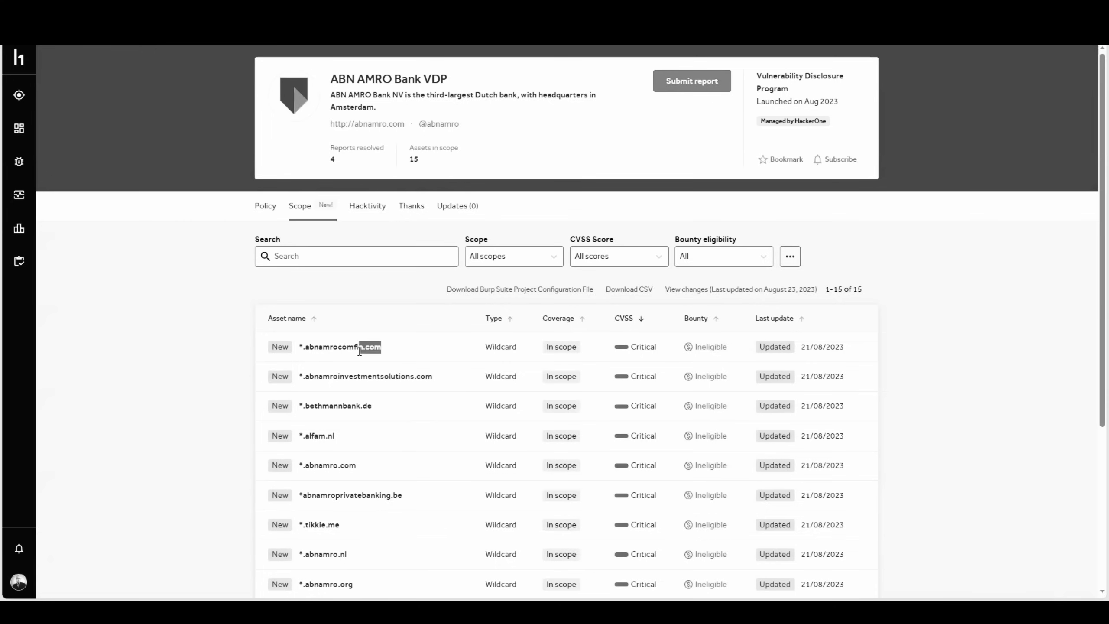
pyautogui.rightClick(358, 347)
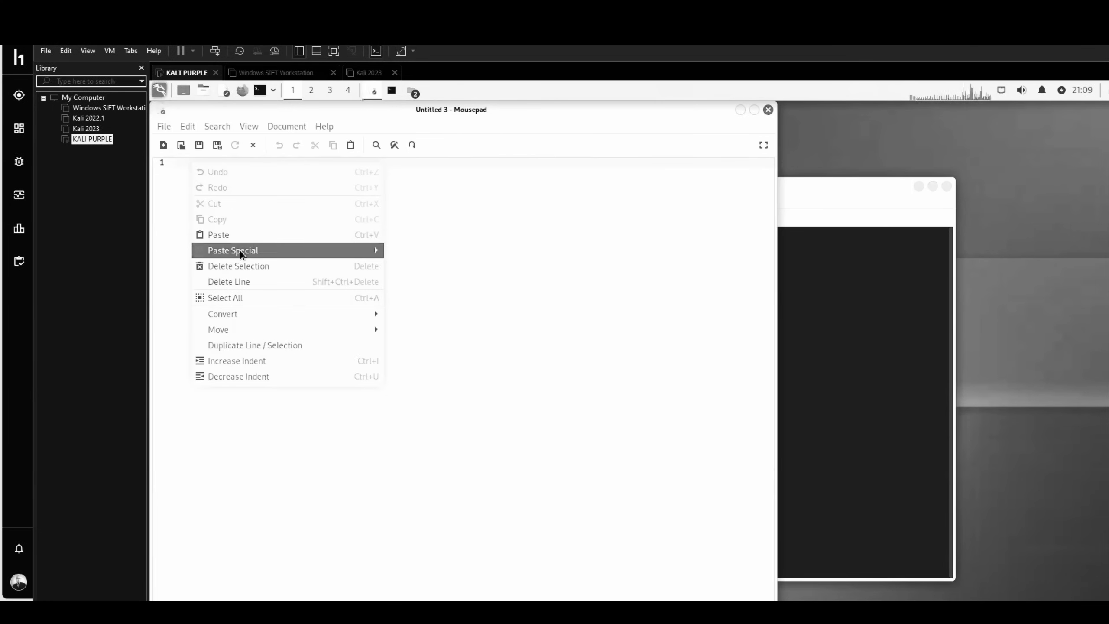
pyautogui.moveTo(241, 240)
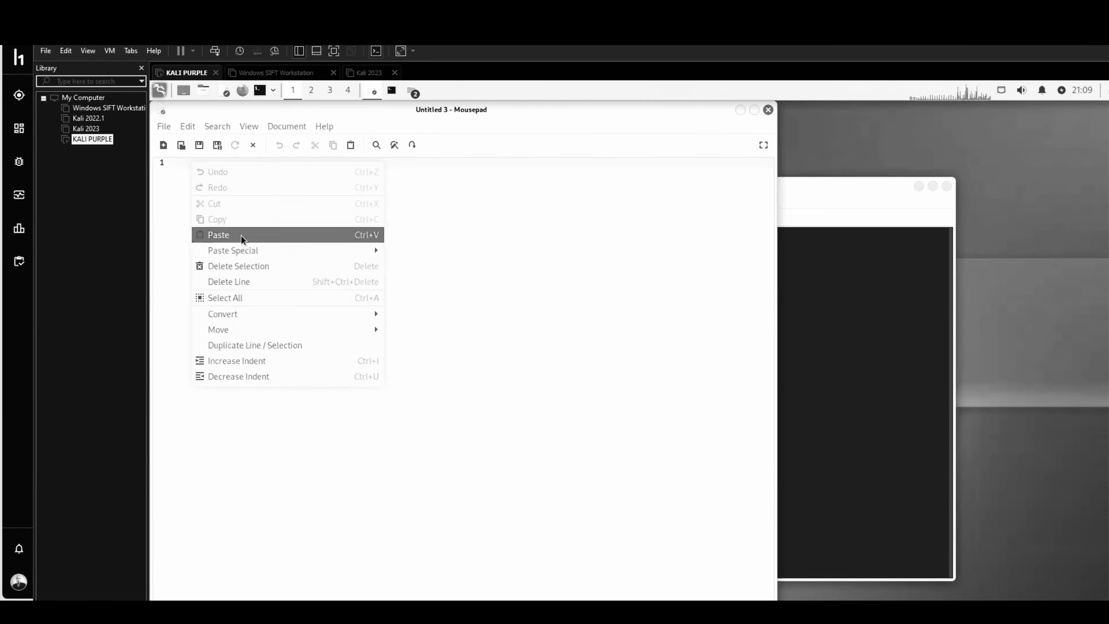
pyautogui.moveTo(196, 195)
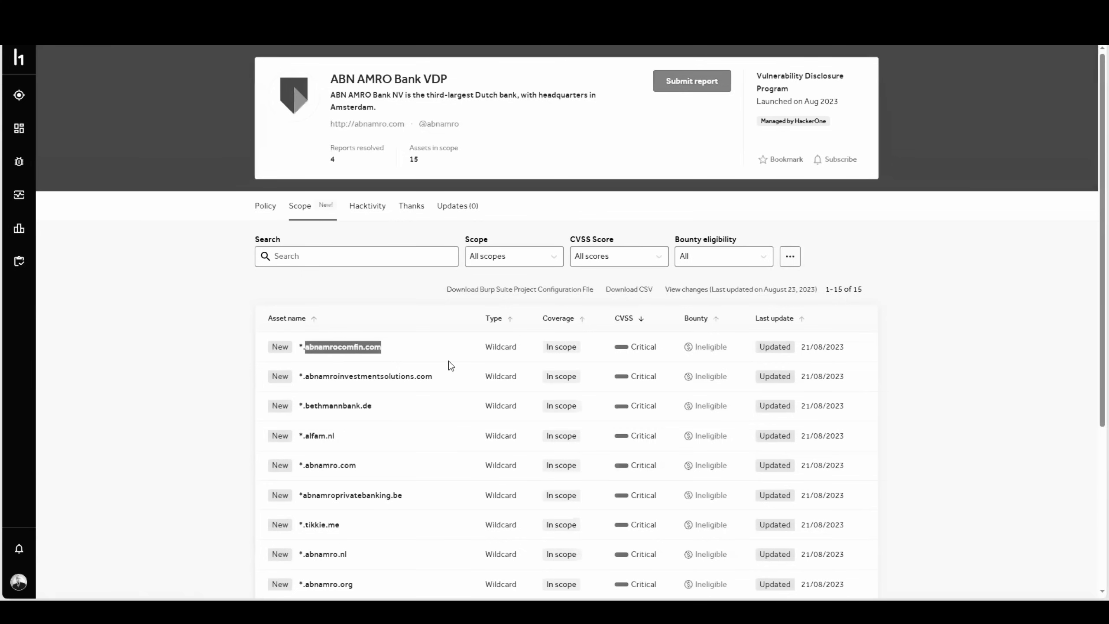
# Select abnamroinvestmentsolutions.com in the scope table without its wildcard prefix.
pyautogui.doubleClick(368, 376)
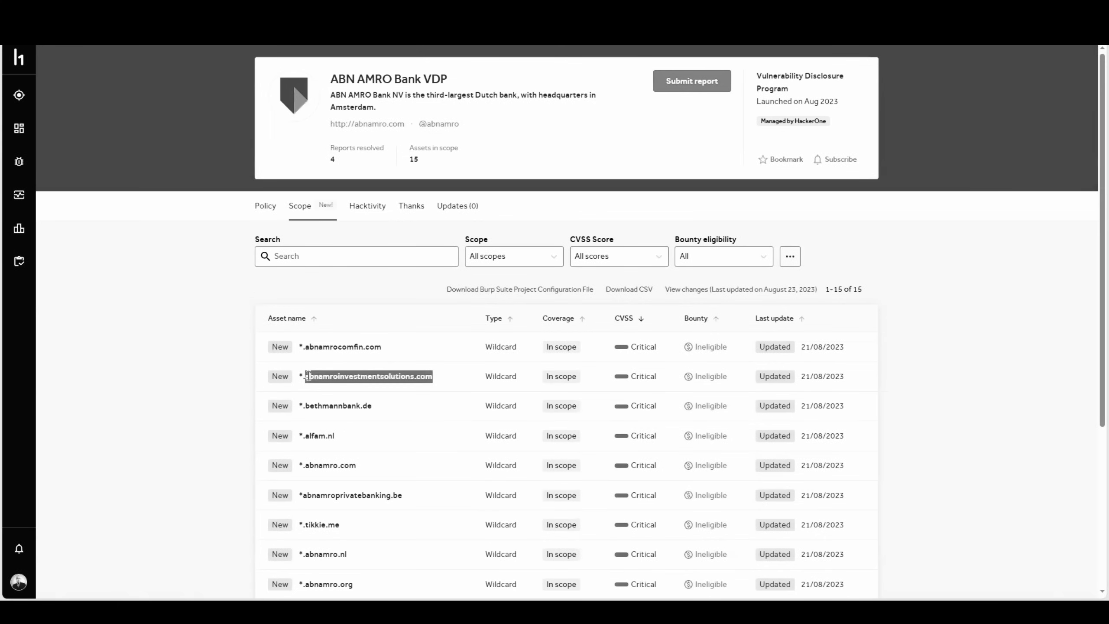